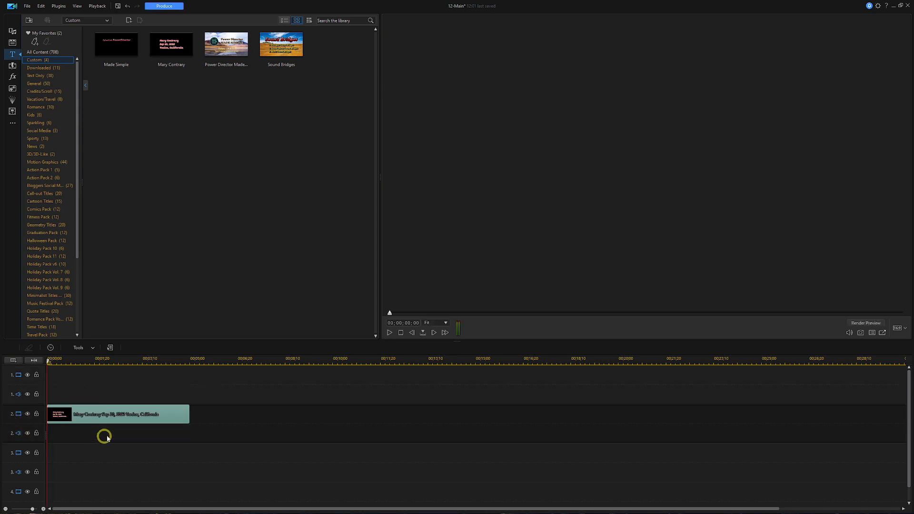
{"action": "mouse_move", "coordinate": [143, 420]}
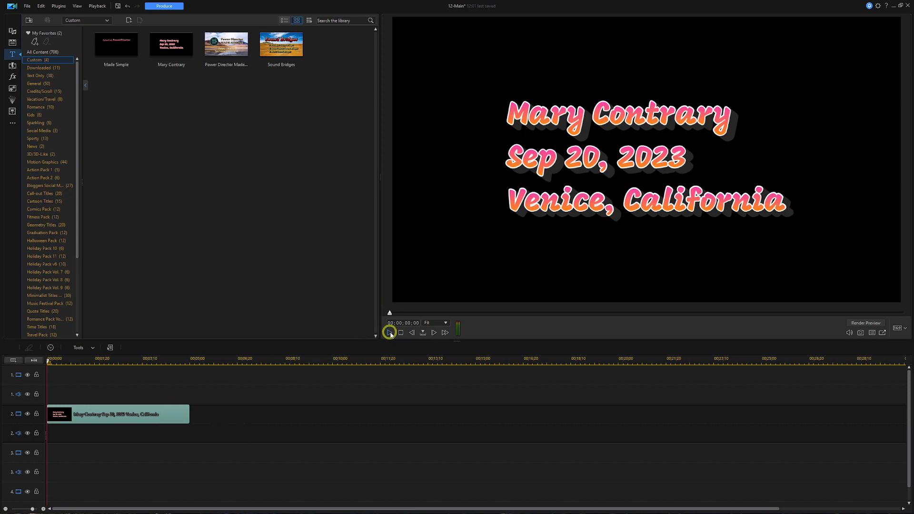
{"action": "left_click", "coordinate": [388, 333]}
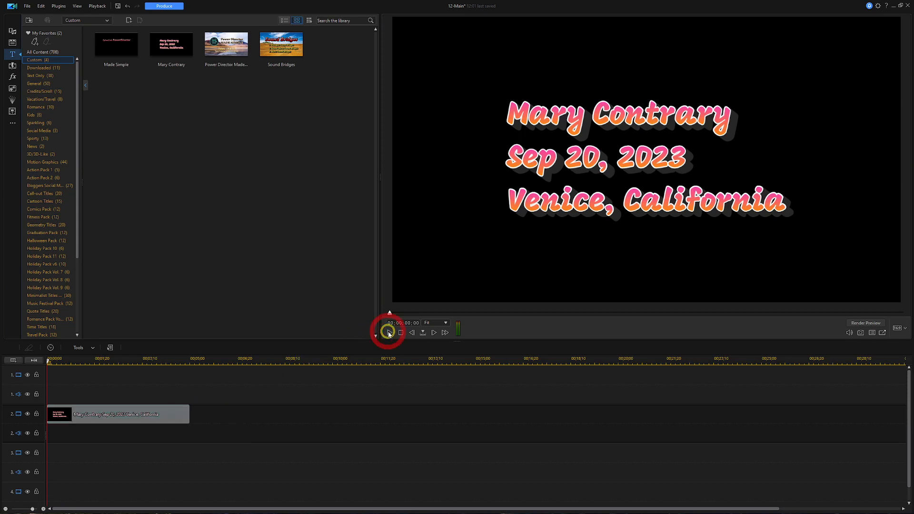
{"action": "left_click", "coordinate": [387, 332]}
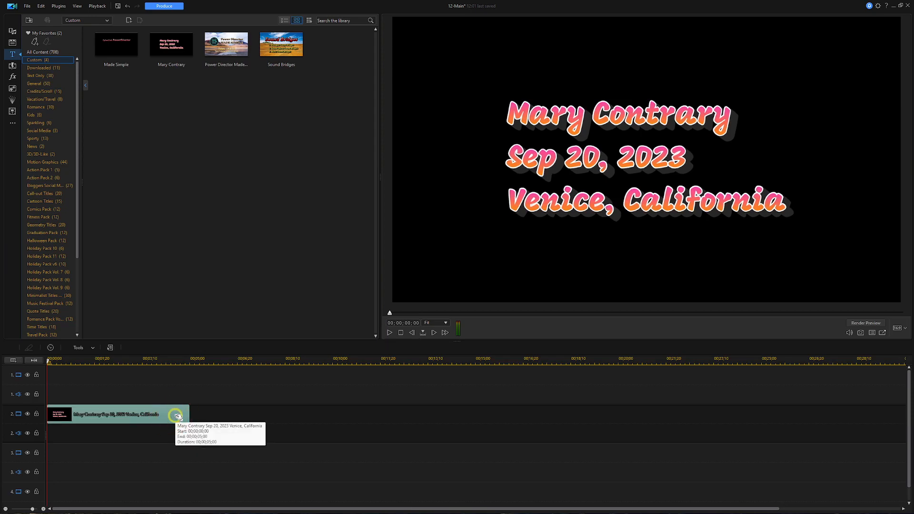
Cut the 'Venice, California' line from the title text and paste it as a new text object
{"action": "double_click", "coordinate": [116, 414]}
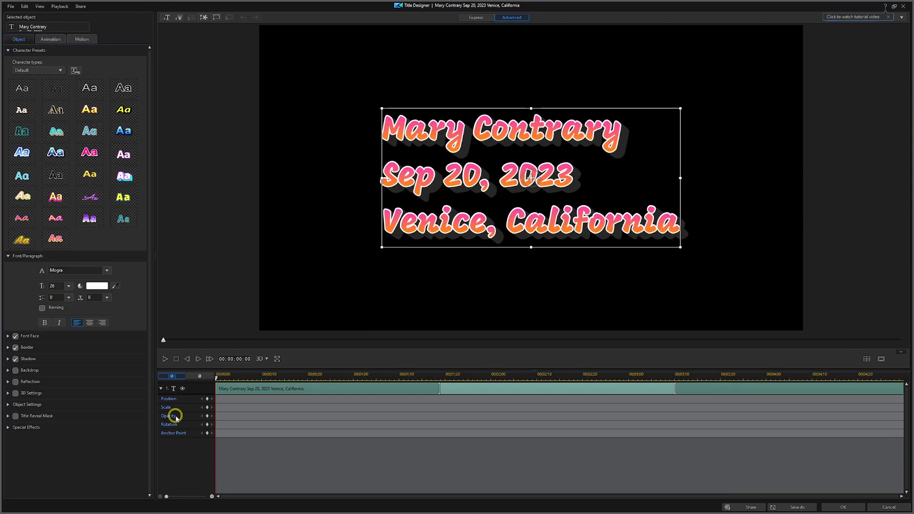
{"action": "mouse_move", "coordinate": [554, 253]}
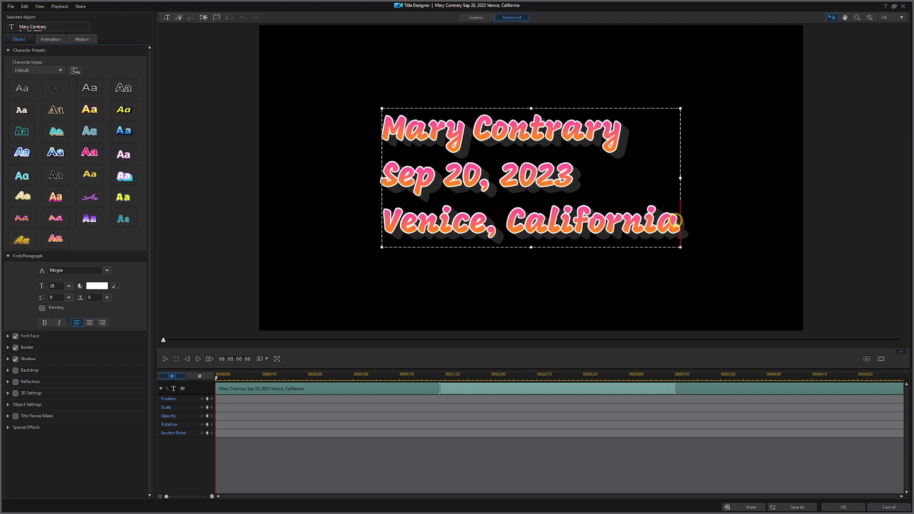
{"action": "left_click_drag", "start_coordinate": [434, 220], "coordinate": [676, 220]}
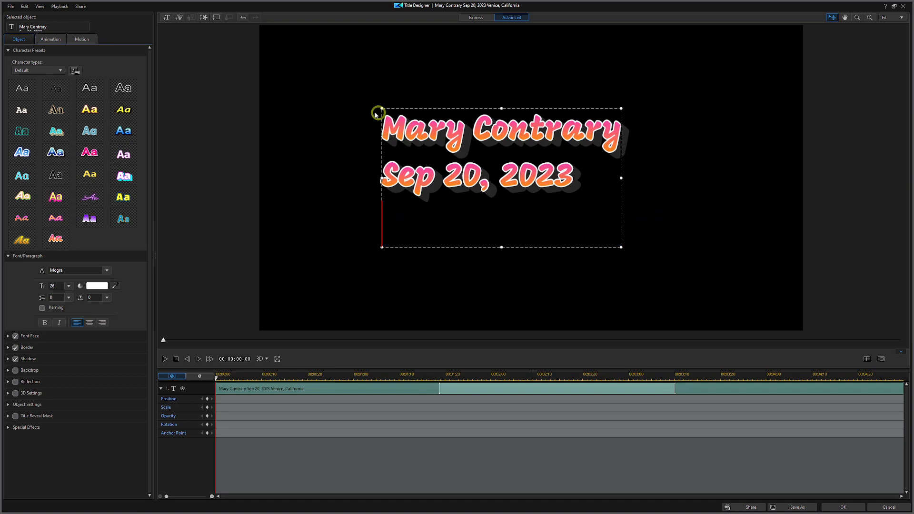
{"action": "mouse_move", "coordinate": [168, 17]}
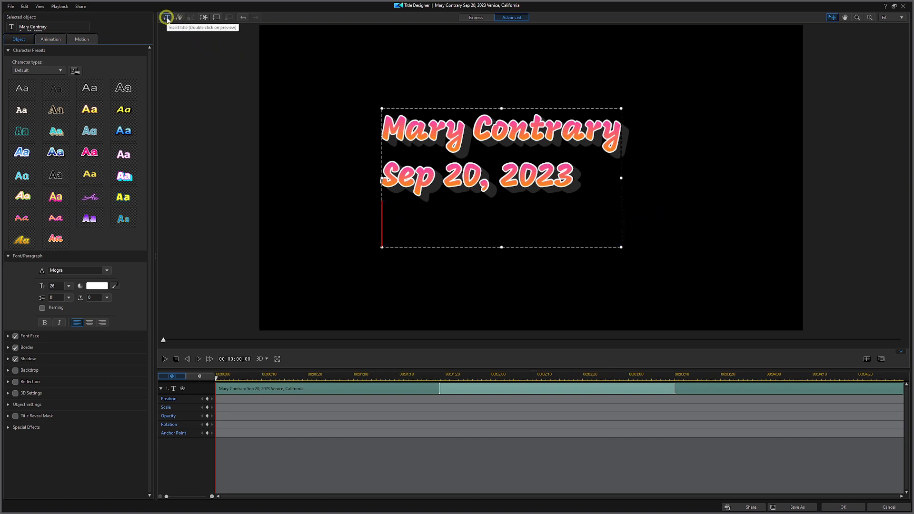
{"action": "left_click", "coordinate": [167, 17]}
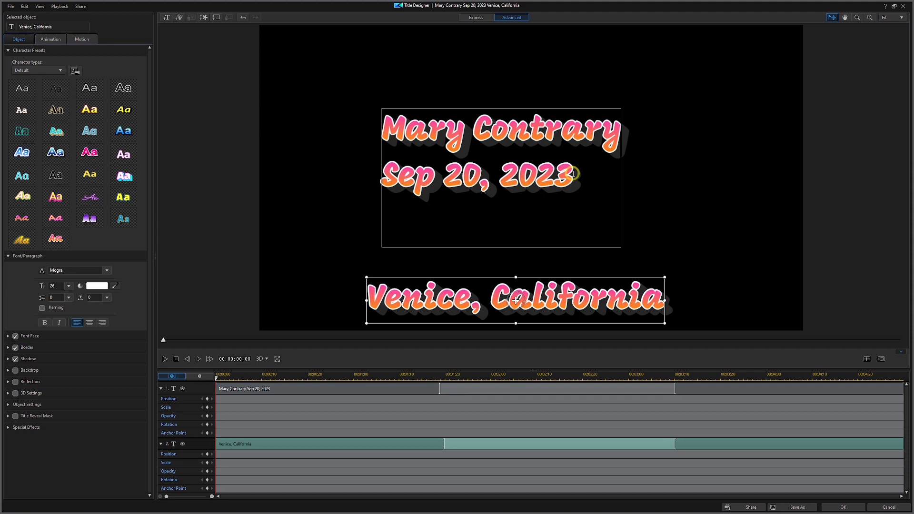
Cut the 'Sep 20, 2023' line out of the name box into its own text object
{"action": "double_click", "coordinate": [539, 175]}
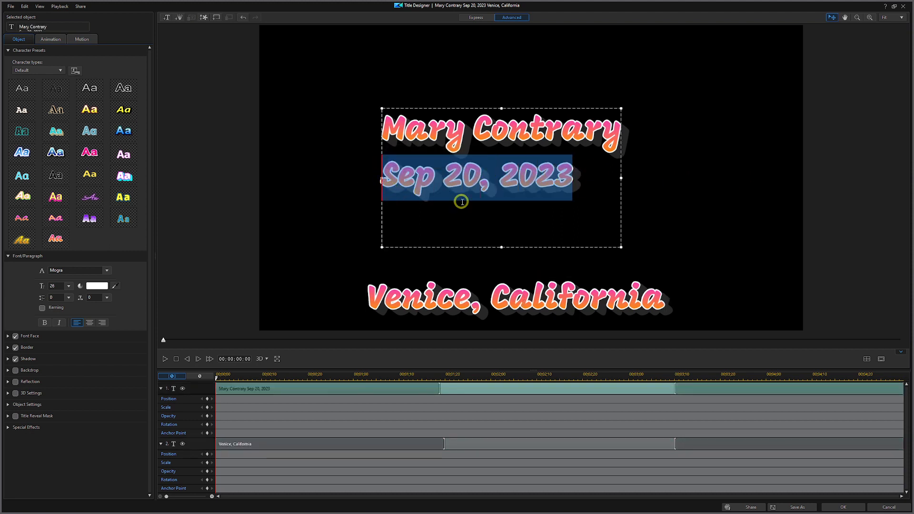
{"action": "key", "text": "Delete"}
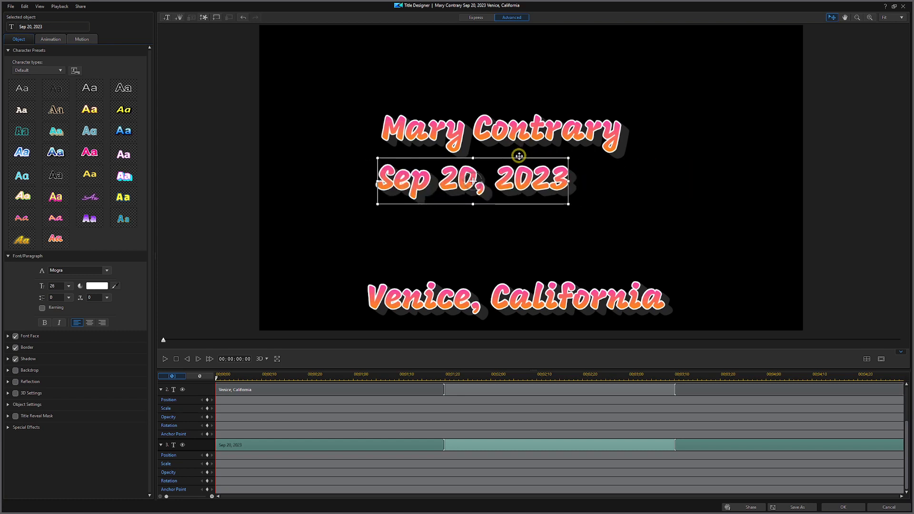
{"action": "left_click", "coordinate": [518, 298]}
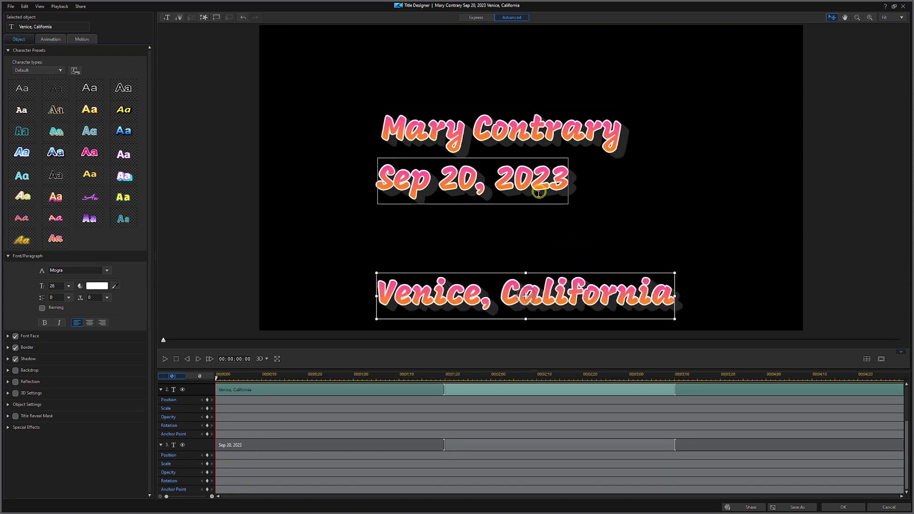
Remove the blank lines so the first box holds only 'Mary Contrary'
{"action": "left_click", "coordinate": [501, 130]}
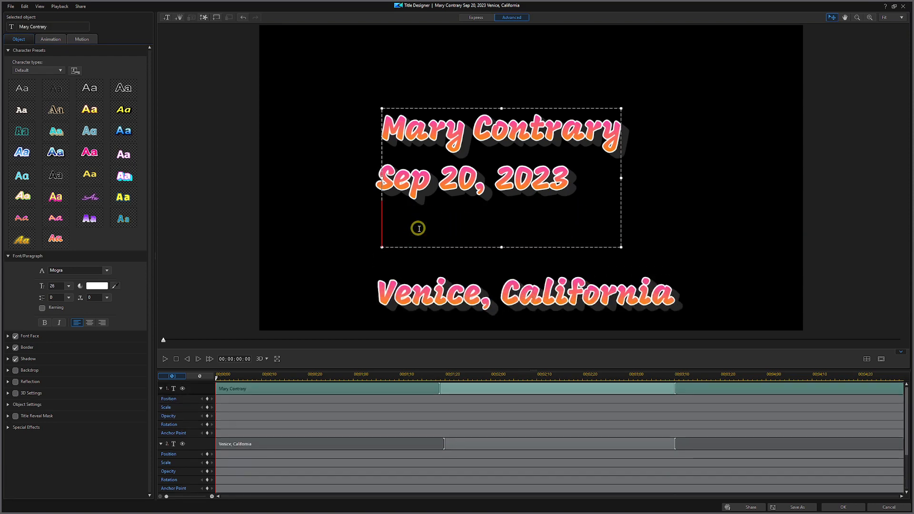
{"action": "mouse_move", "coordinate": [480, 224]}
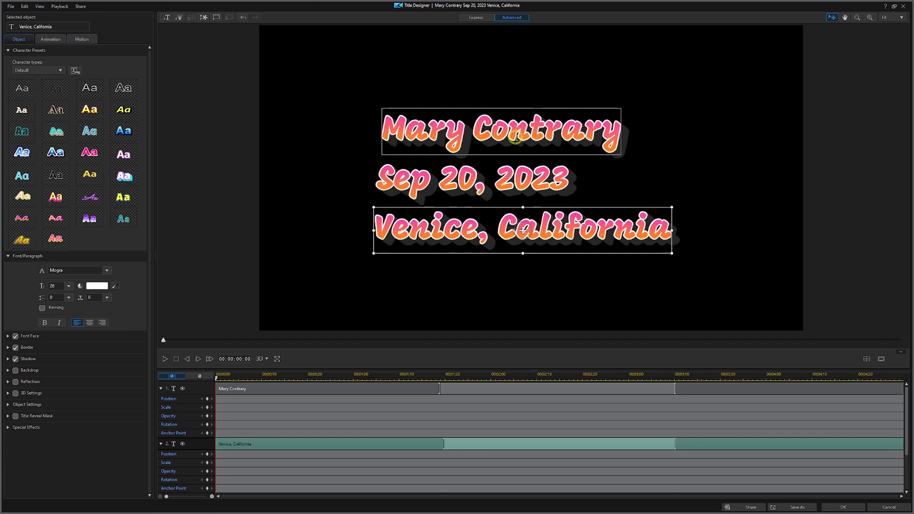
Nudge the name, date and 'Venice, California' objects to a shared left edge
{"action": "left_click", "coordinate": [502, 132]}
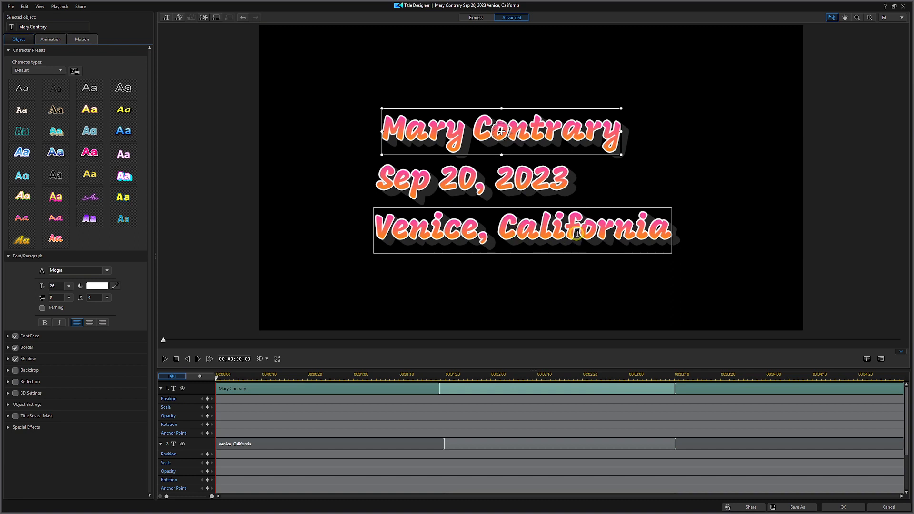
{"action": "left_click", "coordinate": [521, 227]}
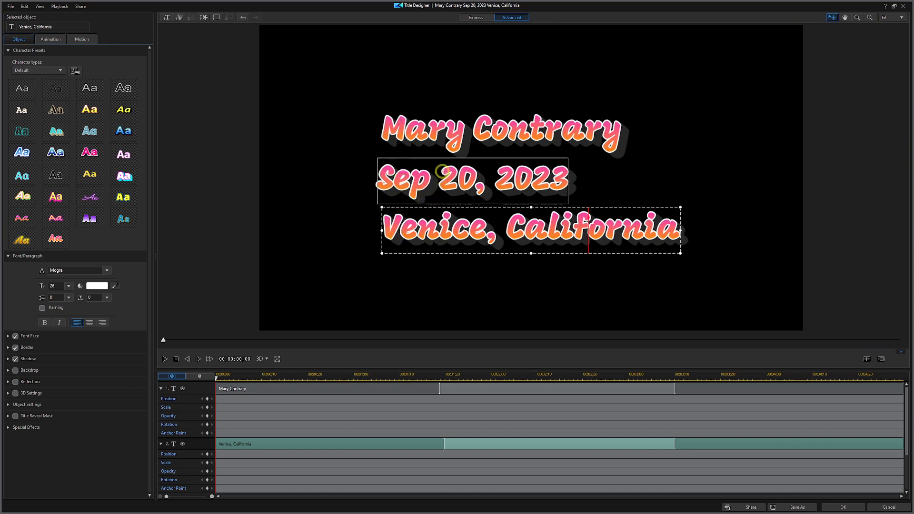
{"action": "left_click", "coordinate": [472, 178]}
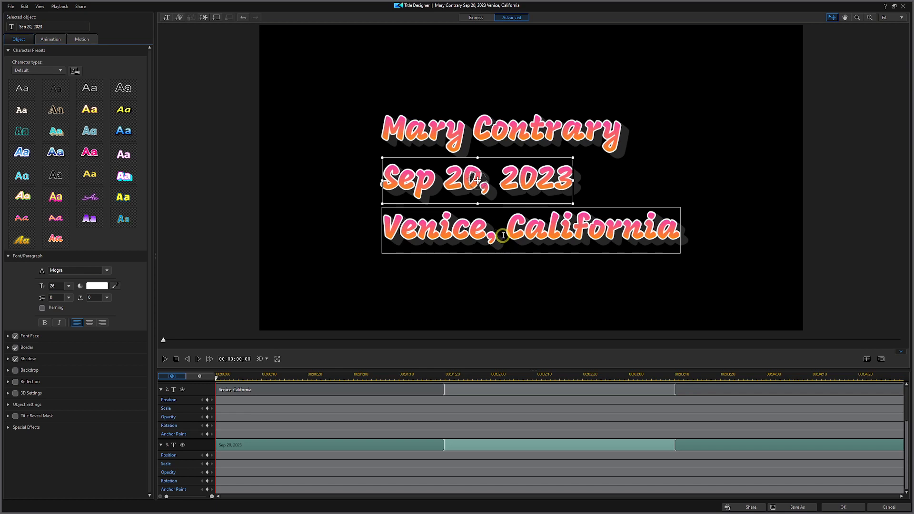
{"action": "left_click", "coordinate": [498, 131]}
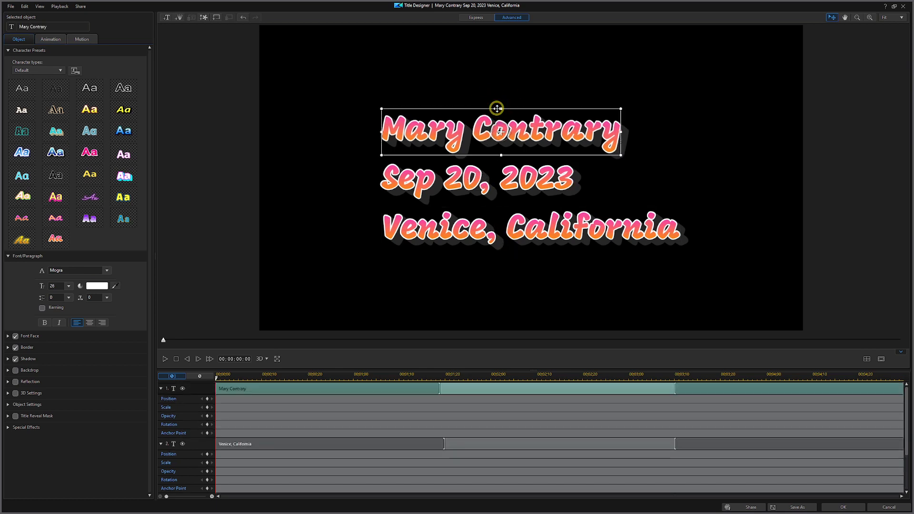
{"action": "left_click", "coordinate": [508, 172]}
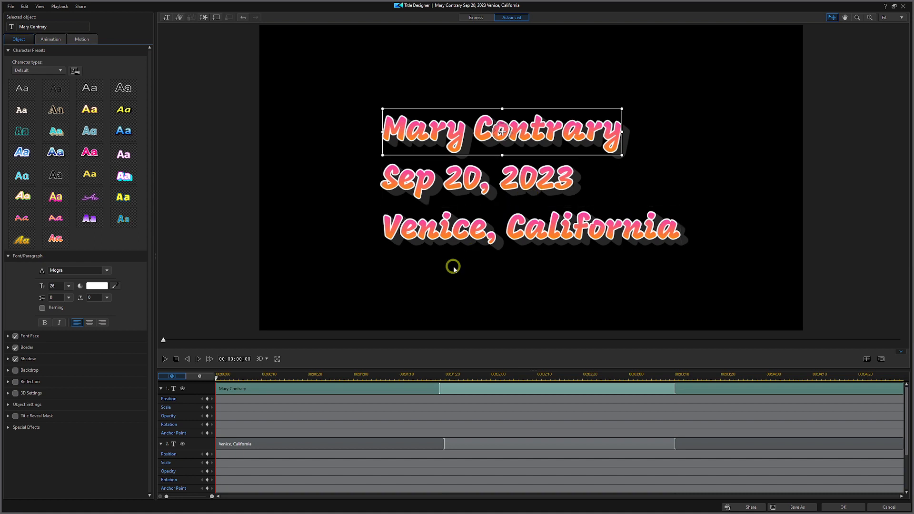
{"action": "mouse_move", "coordinate": [280, 346]}
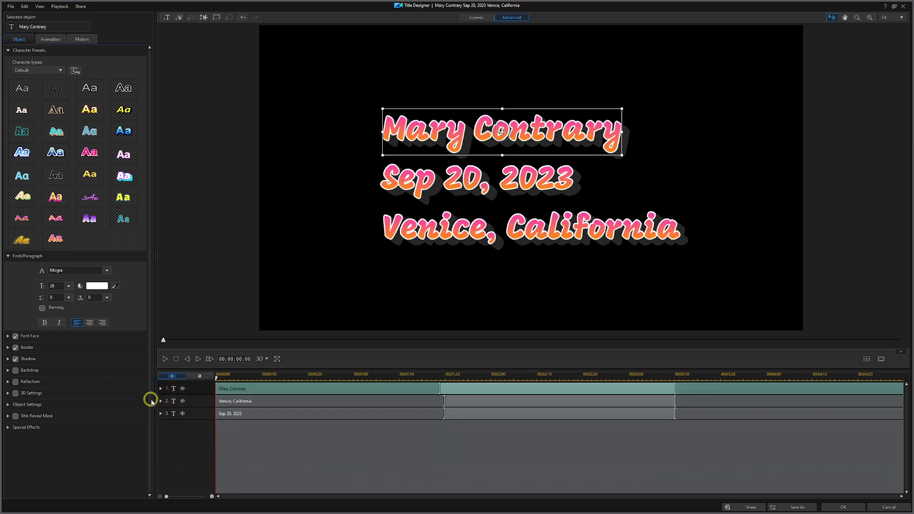
{"action": "mouse_move", "coordinate": [310, 416]}
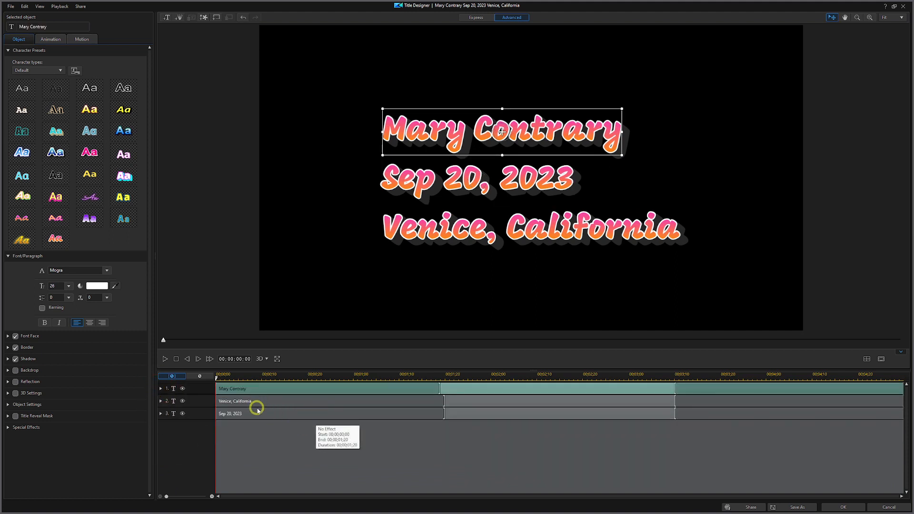
{"action": "mouse_move", "coordinate": [265, 405]}
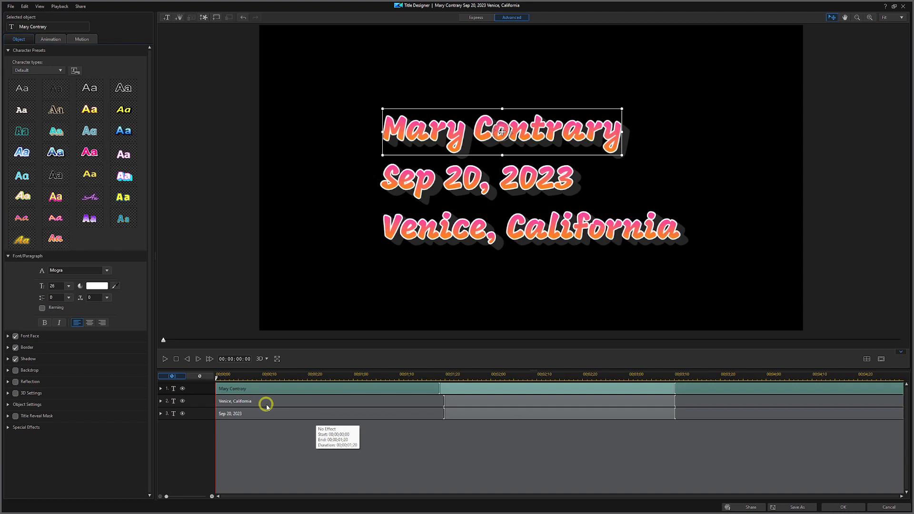
{"action": "mouse_move", "coordinate": [264, 407]}
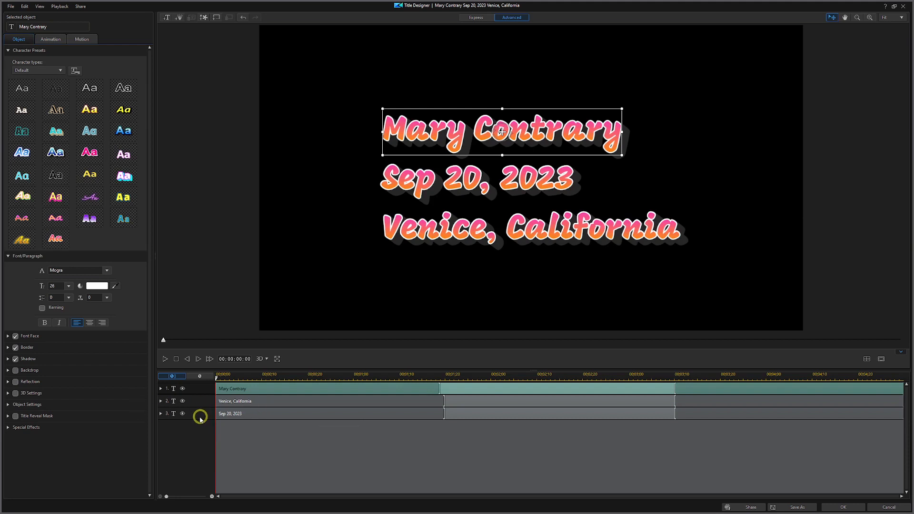
Move the 'Sep 20, 2023' track above the 'Venice, California' track
{"action": "left_click", "coordinate": [475, 180]}
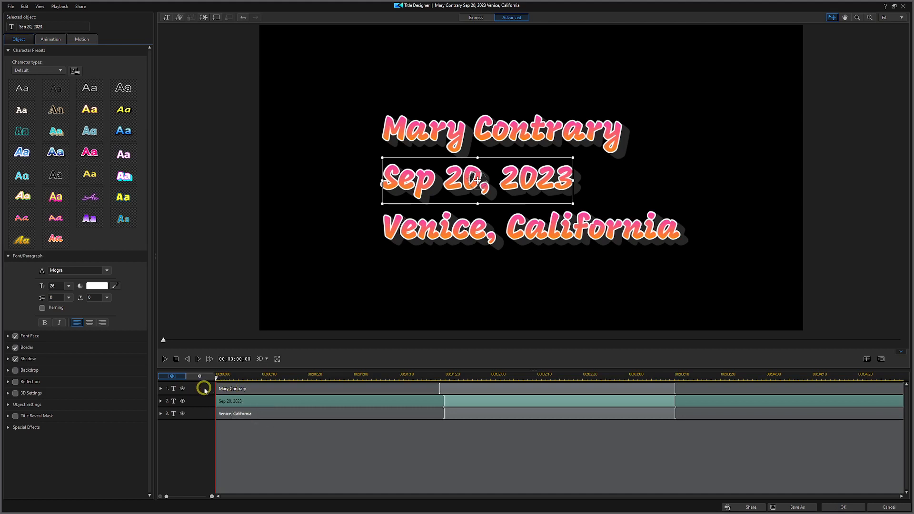
{"action": "mouse_move", "coordinate": [362, 221]}
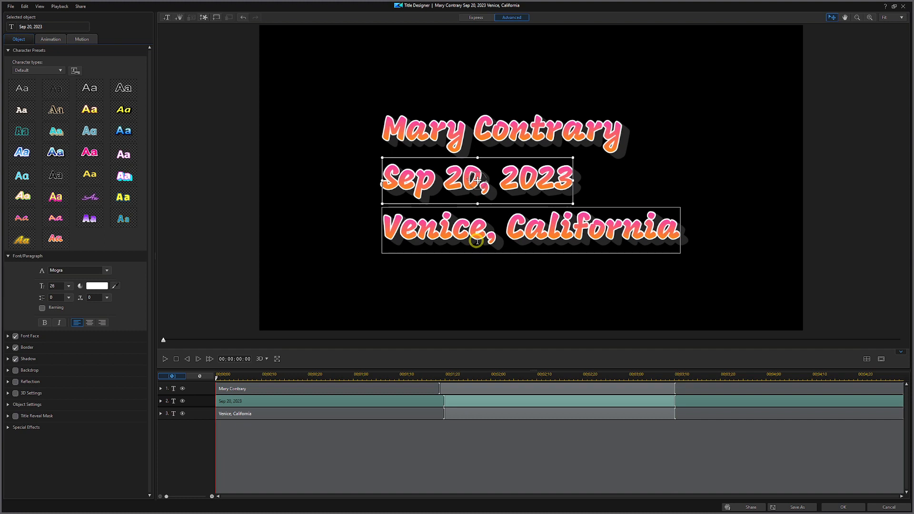
{"action": "mouse_move", "coordinate": [491, 217]}
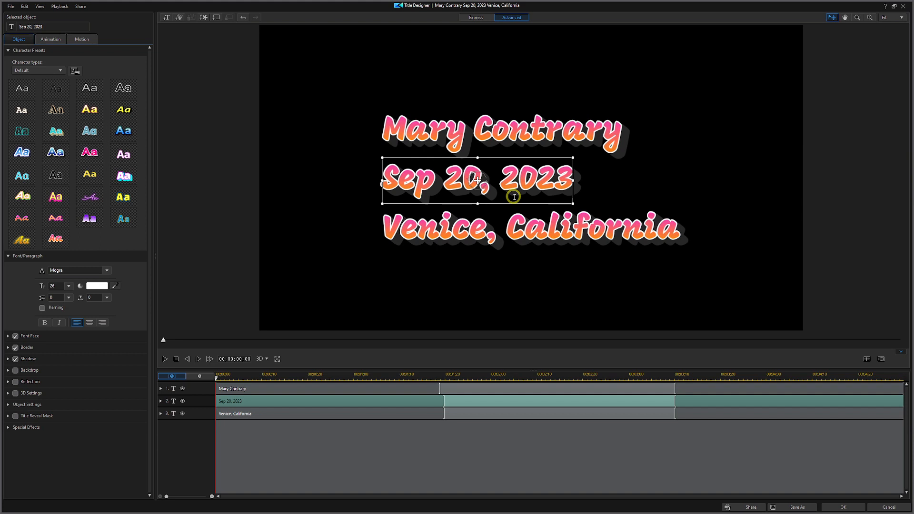
{"action": "mouse_move", "coordinate": [526, 176]}
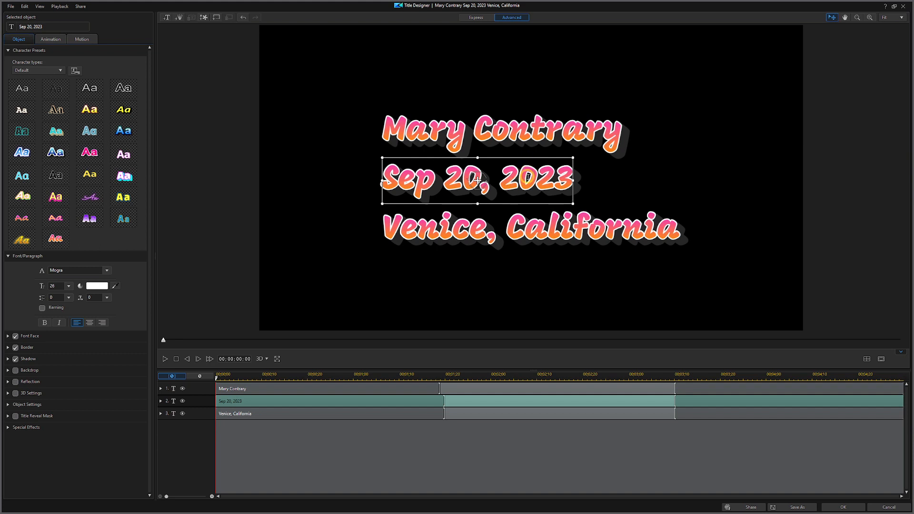
{"action": "mouse_move", "coordinate": [539, 203]}
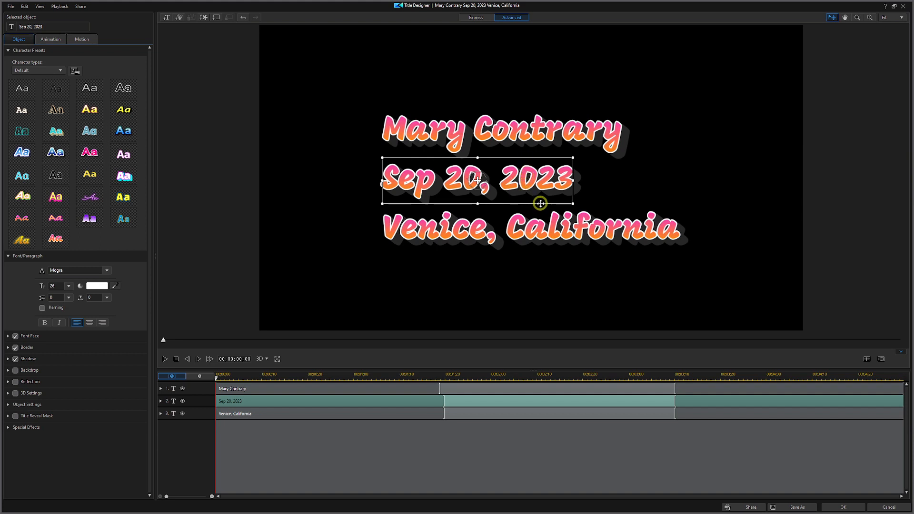
Shift the 'Sep 20, 2023' clip on track 2 to start around 00:00:01:20
{"action": "left_click", "coordinate": [531, 228]}
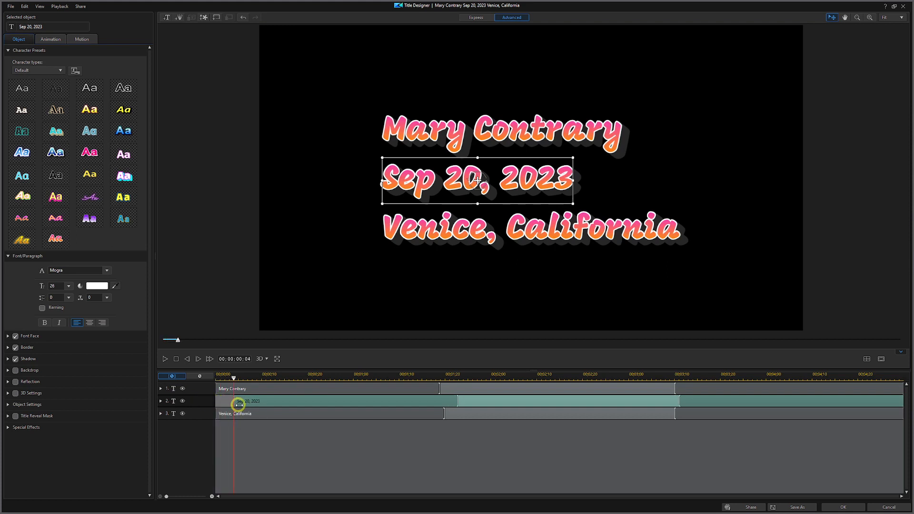
{"action": "left_click_drag", "start_coordinate": [237, 406], "coordinate": [279, 408]}
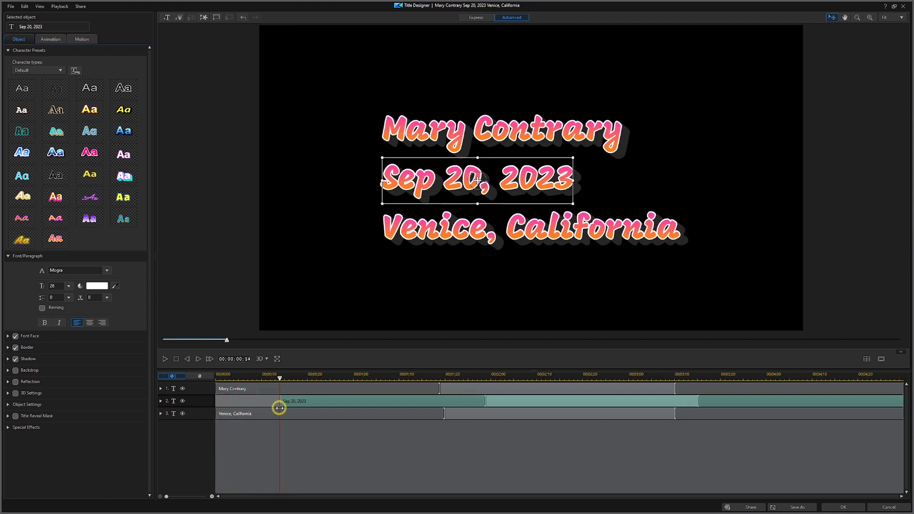
{"action": "left_click_drag", "start_coordinate": [279, 409], "coordinate": [384, 405]}
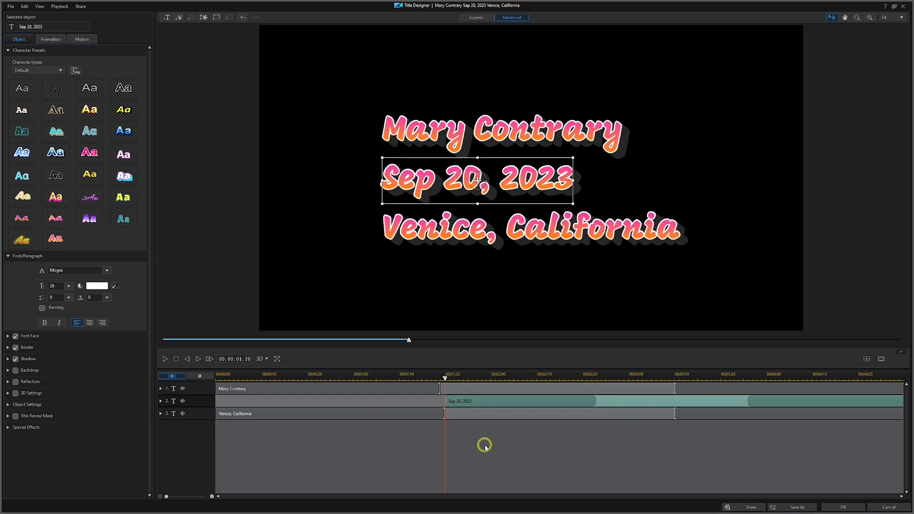
{"action": "mouse_move", "coordinate": [483, 438]}
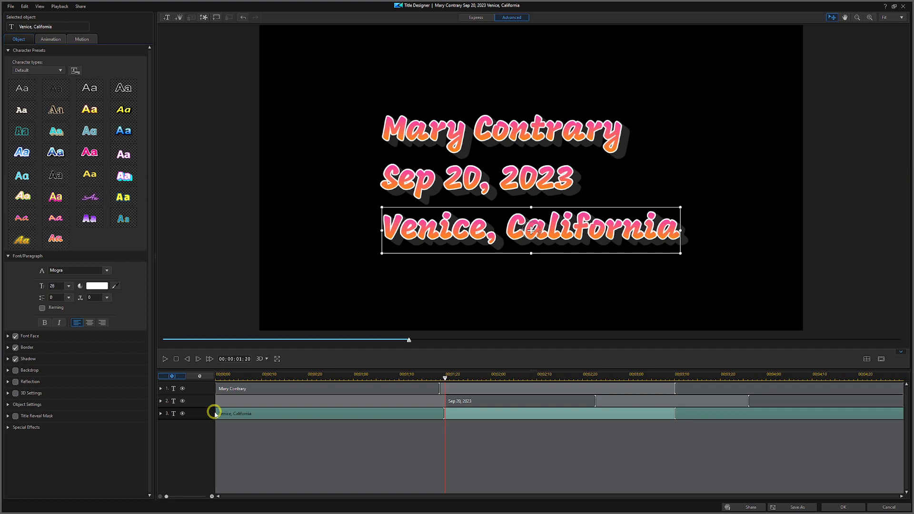
{"action": "mouse_move", "coordinate": [217, 411]}
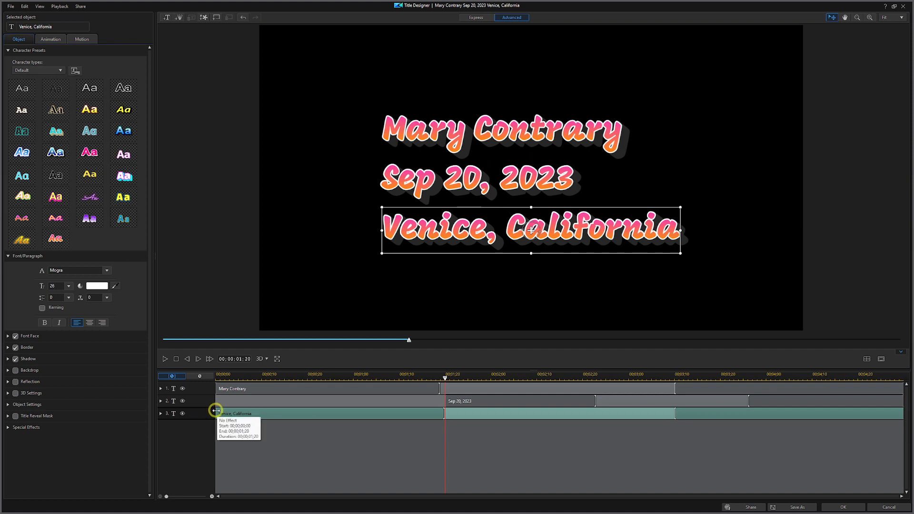
Shift the 'Venice, California' clip on track 3 to start around 00:00:03:10
{"action": "left_click_drag", "start_coordinate": [216, 413], "coordinate": [560, 413]}
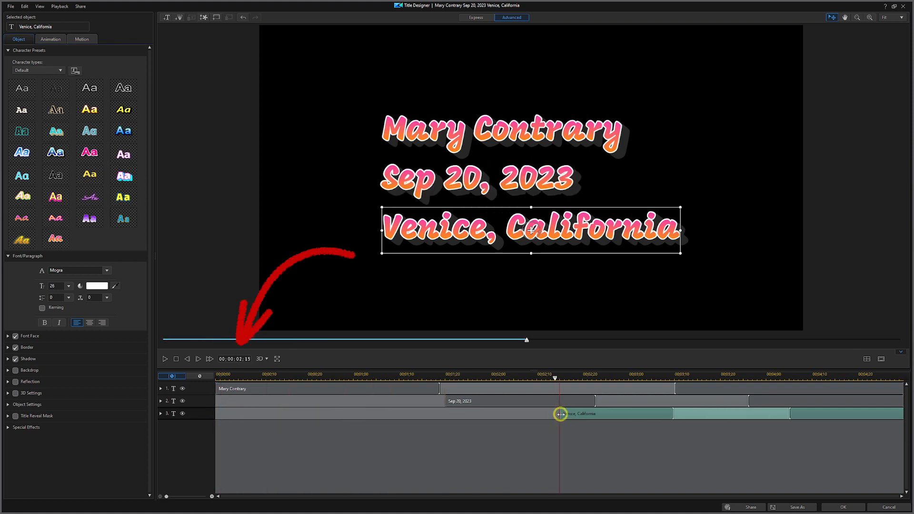
{"action": "left_click_drag", "start_coordinate": [558, 413], "coordinate": [655, 413]}
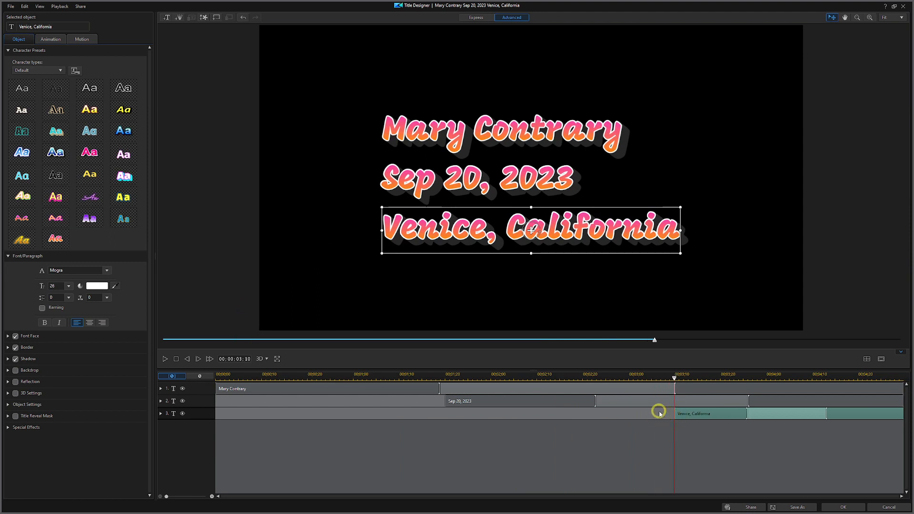
{"action": "left_click", "coordinate": [164, 359]}
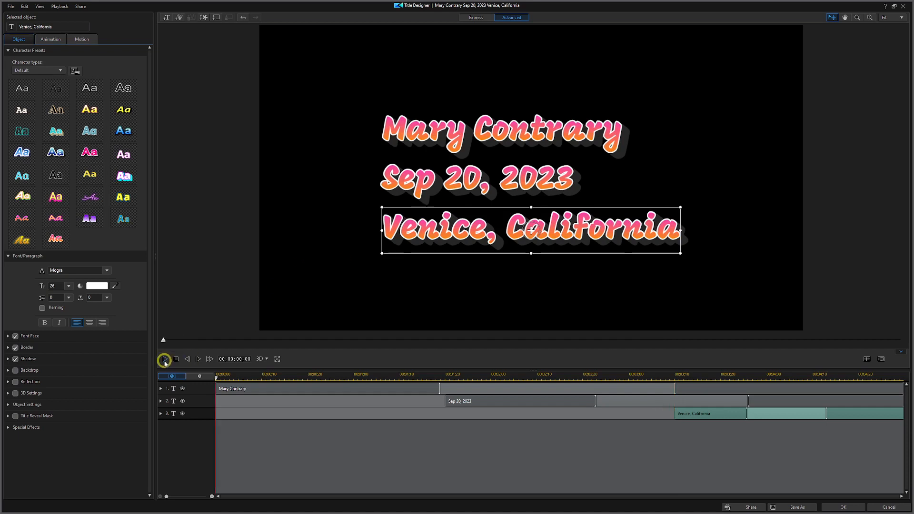
{"action": "mouse_move", "coordinate": [165, 359]}
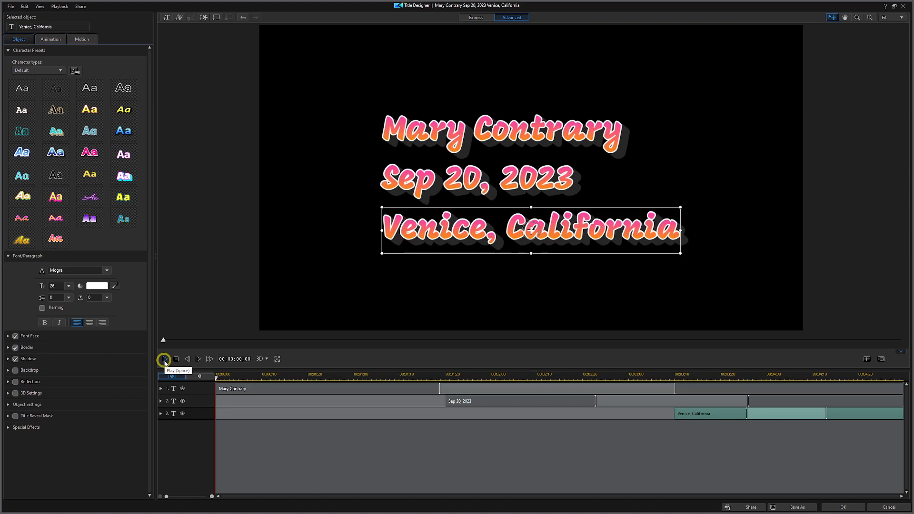
{"action": "left_click", "coordinate": [164, 359]}
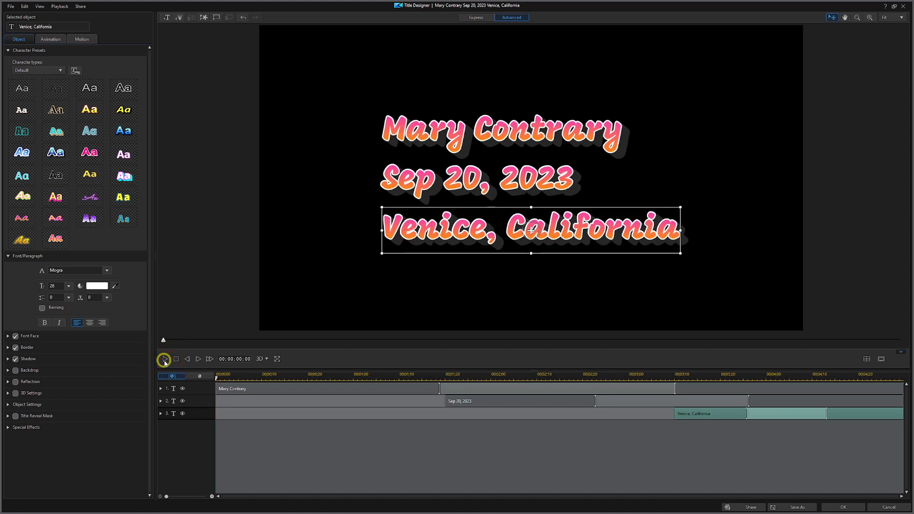
{"action": "left_click", "coordinate": [164, 359]}
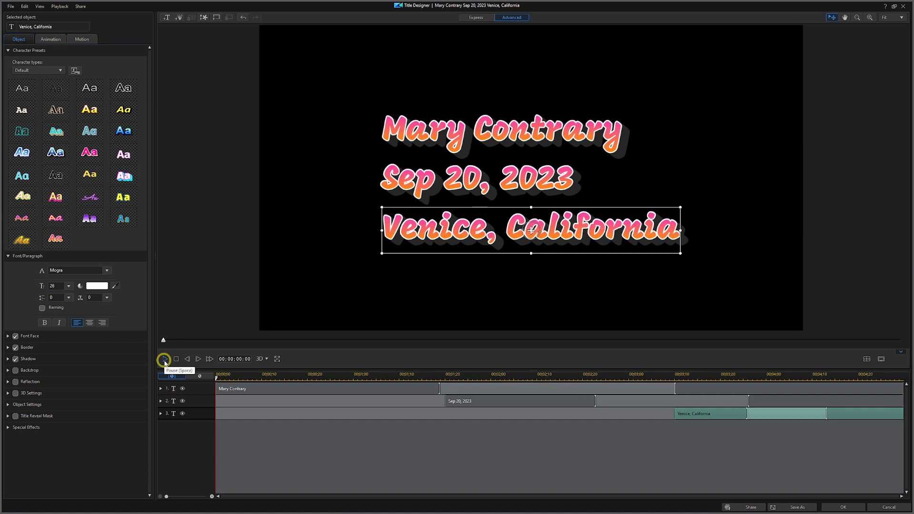
{"action": "left_click", "coordinate": [164, 359]}
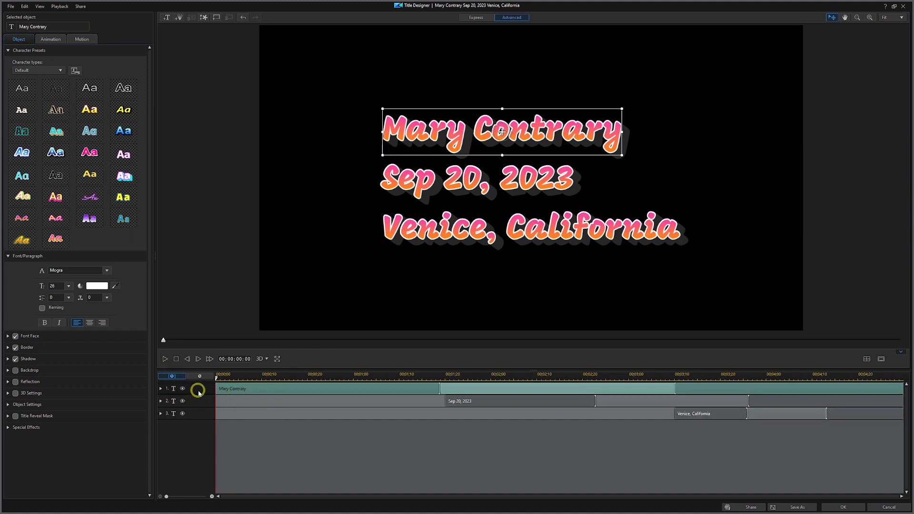
Give the 'Mary Contrary' line the Flip in-animation effect from the Animation settings
{"action": "left_click", "coordinate": [55, 130]}
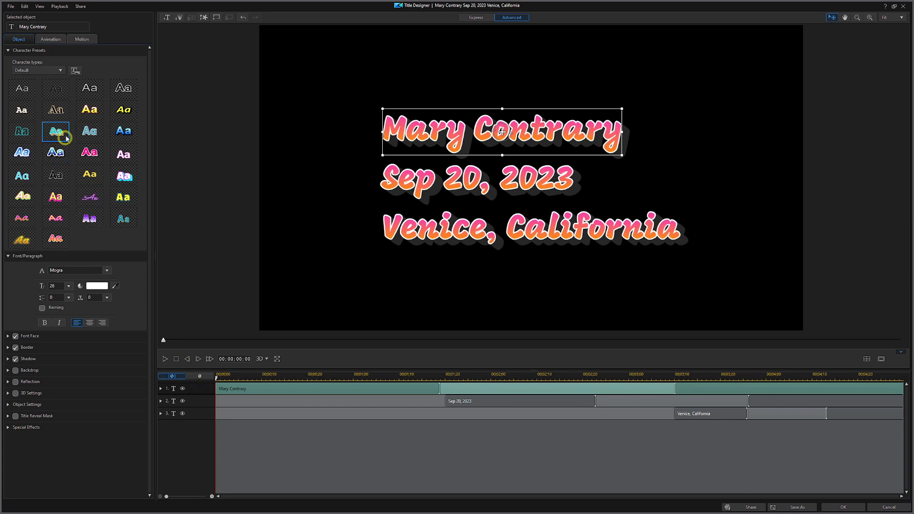
{"action": "left_click", "coordinate": [50, 39]}
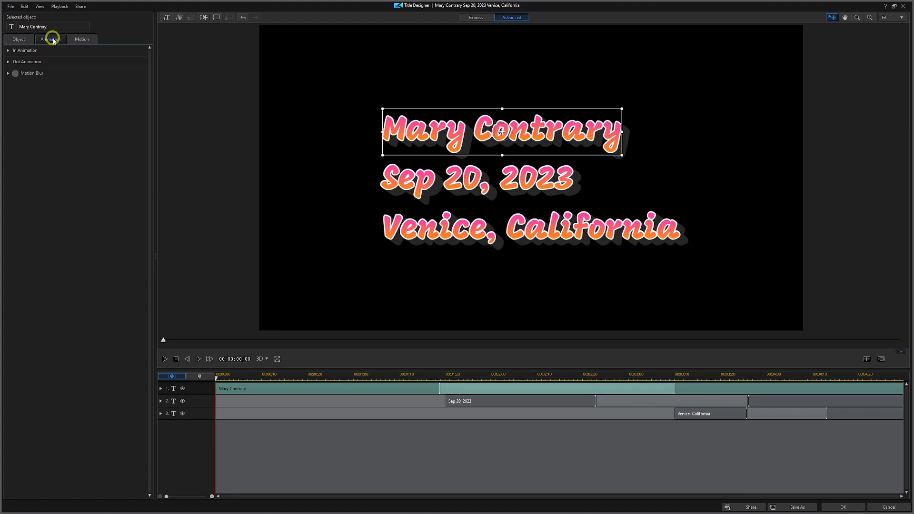
{"action": "left_click", "coordinate": [50, 38]}
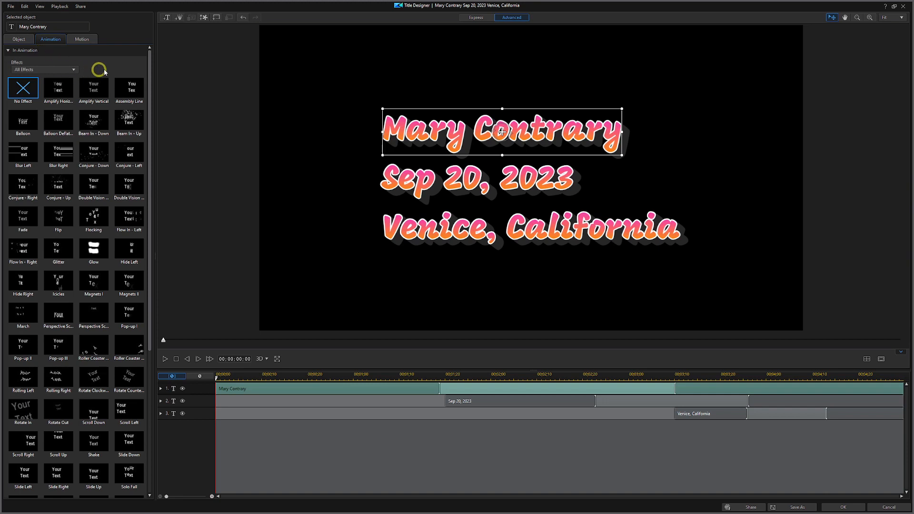
{"action": "scroll", "scroll_direction": "down", "scroll_amount": 3}
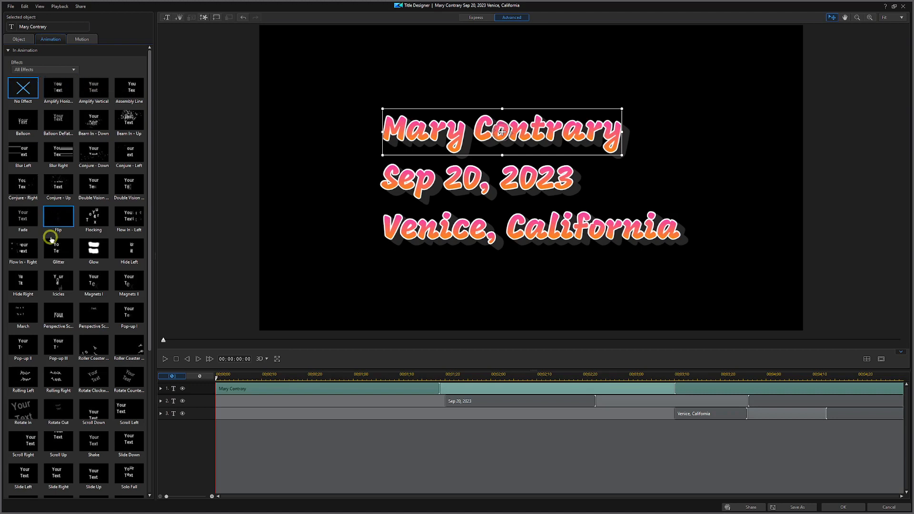
{"action": "left_click", "coordinate": [58, 217]}
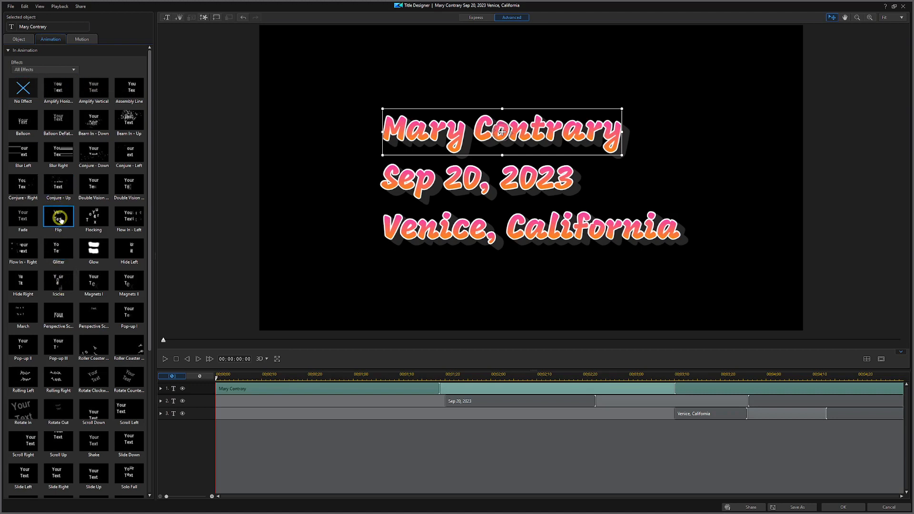
{"action": "mouse_move", "coordinate": [58, 219]}
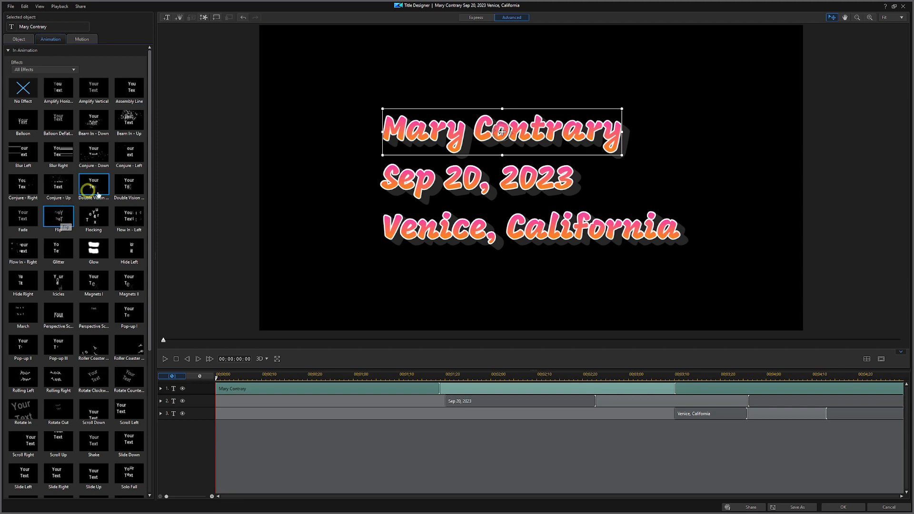
Browse further down the effect thumbnails and pick another animation entry
{"action": "scroll", "scroll_direction": "down", "scroll_amount": 3}
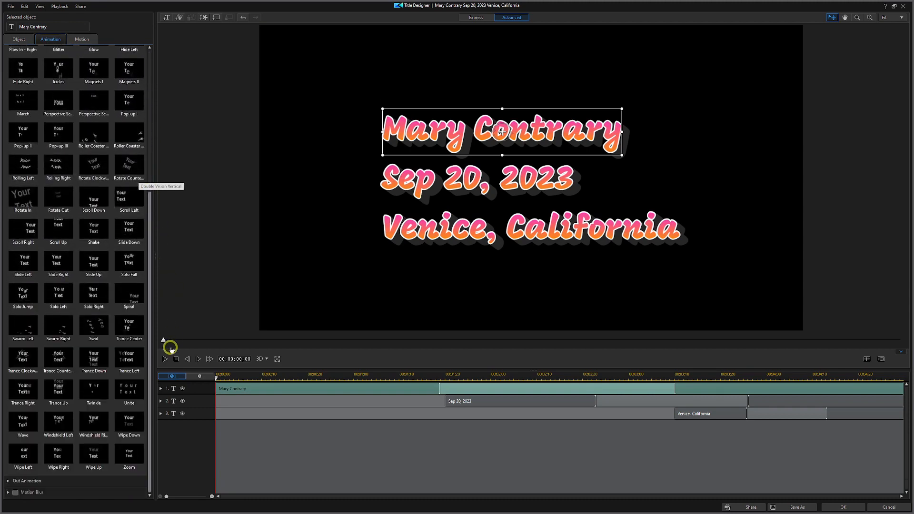
{"action": "left_click", "coordinate": [93, 263]}
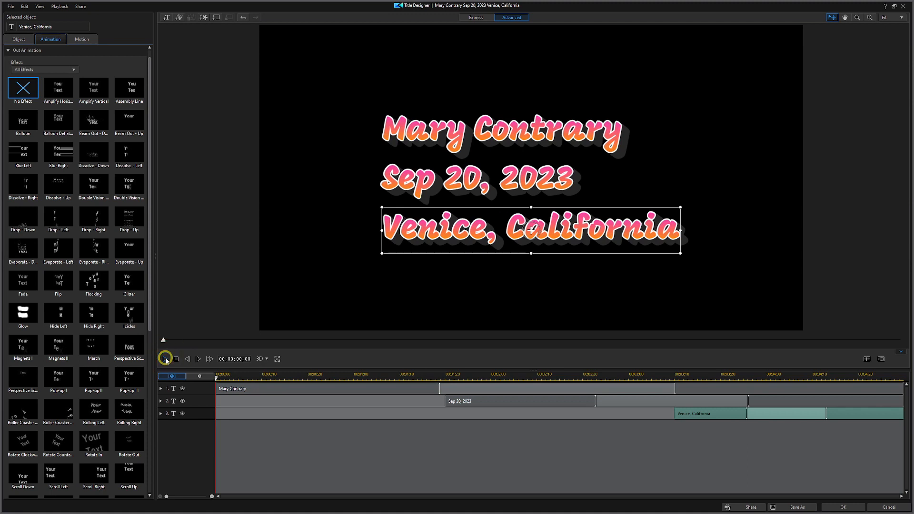
Play and pause the title preview to check the staggered animated lines
{"action": "left_click", "coordinate": [166, 359]}
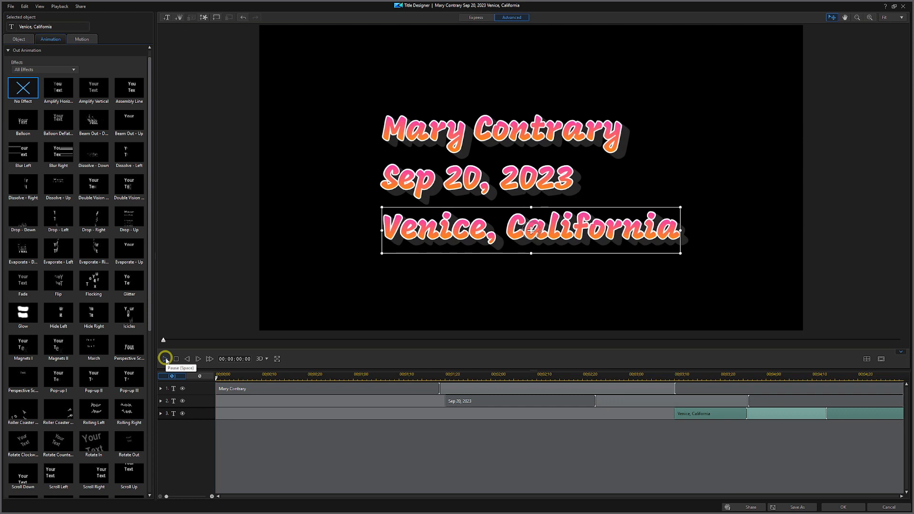
{"action": "left_click", "coordinate": [164, 359]}
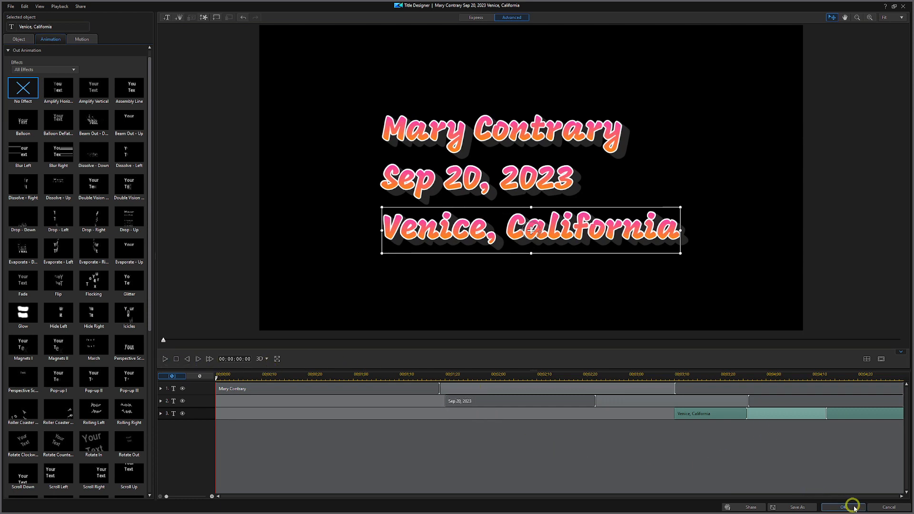
Confirm the title with OK, show the Media Room, and pause the project preview over the skateboard clip
{"action": "left_click", "coordinate": [841, 506]}
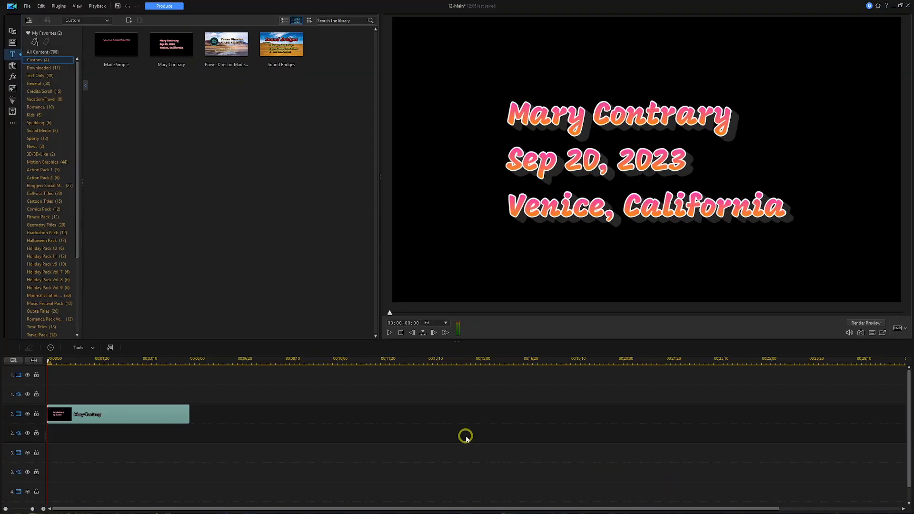
{"action": "left_click", "coordinate": [12, 31]}
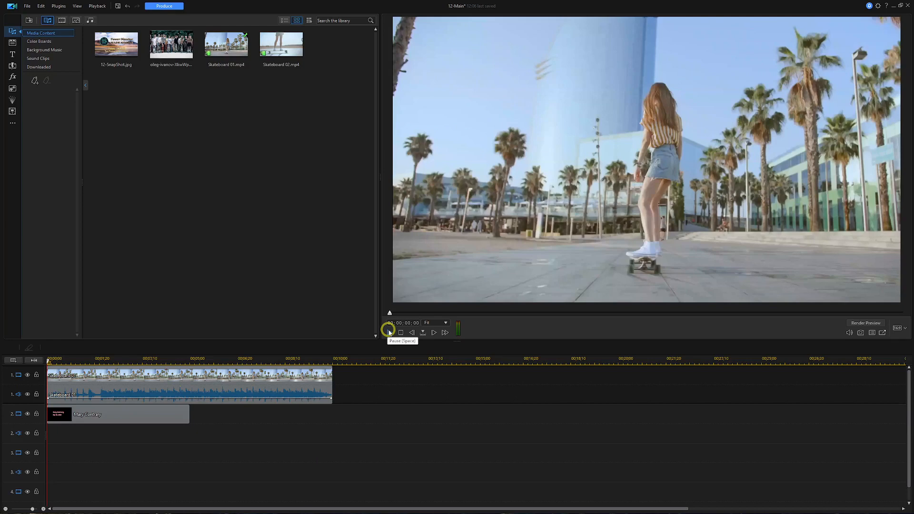
{"action": "left_click", "coordinate": [389, 332]}
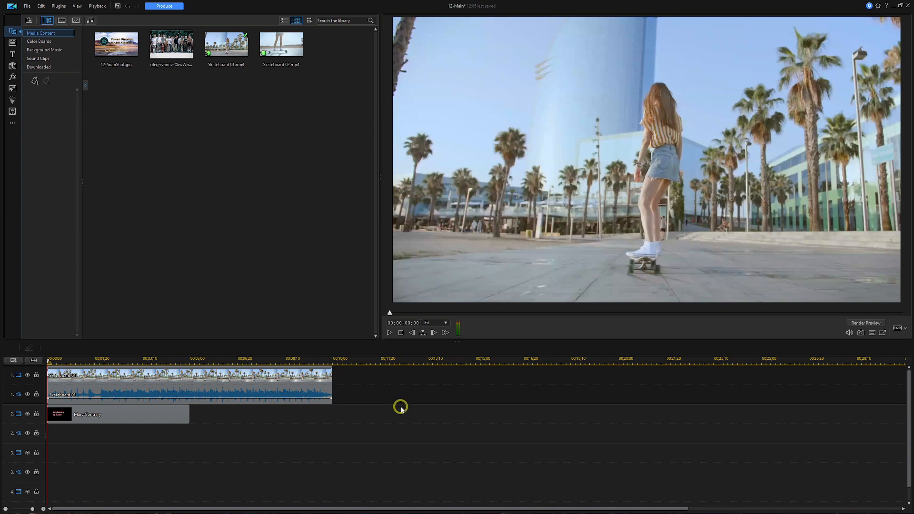
{"action": "mouse_move", "coordinate": [409, 420]}
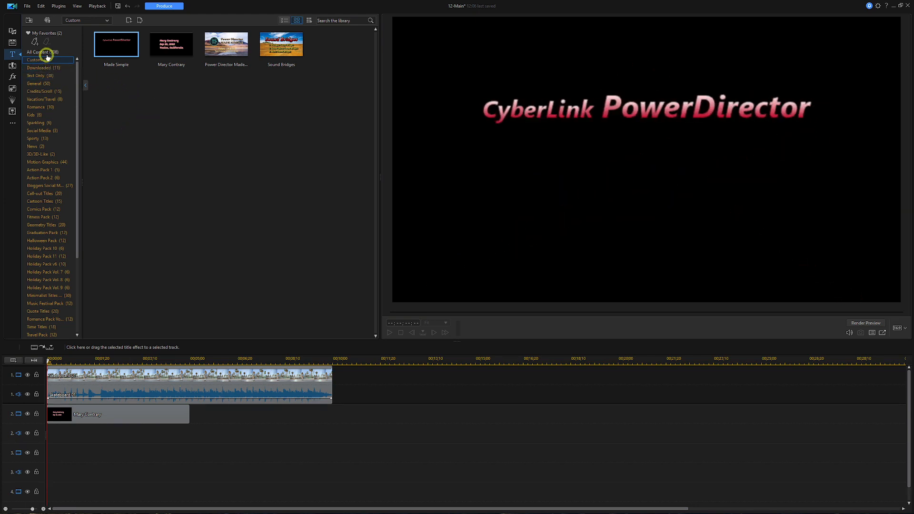
Place the Movie - Ending Credits template from the Credits/Scroll category after the skateboard clip and preview
{"action": "left_click", "coordinate": [38, 52]}
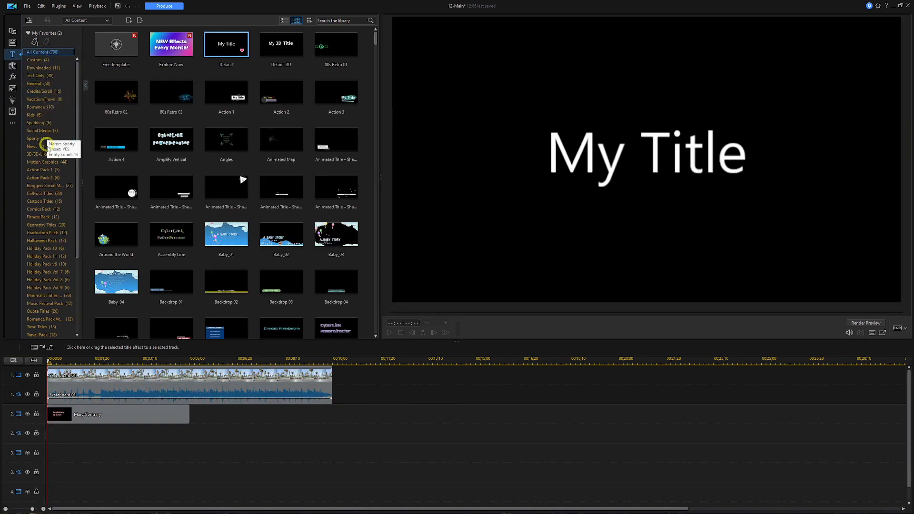
{"action": "left_click", "coordinate": [41, 91]}
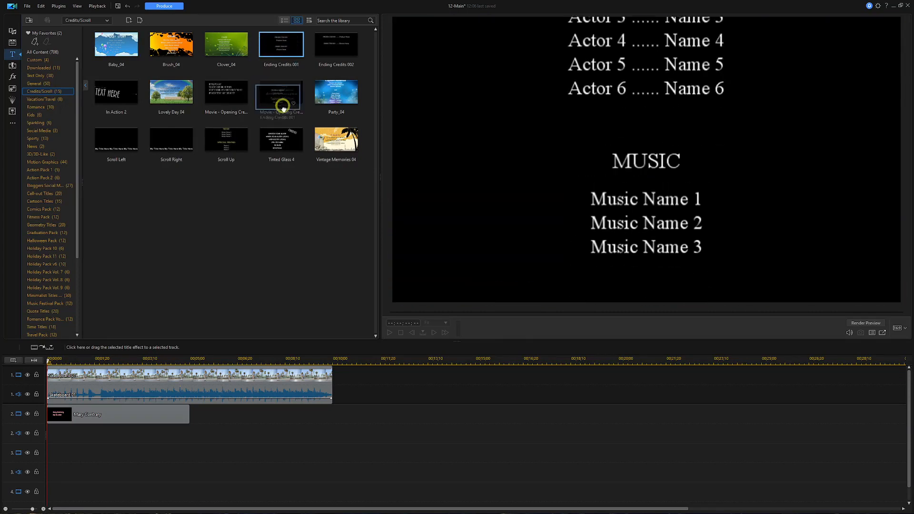
{"action": "left_click", "coordinate": [343, 379]}
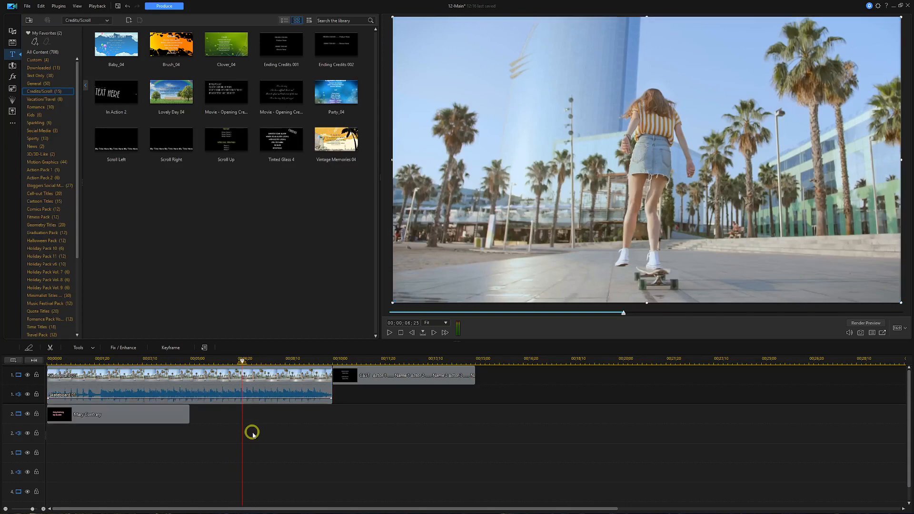
{"action": "left_click", "coordinate": [388, 332]}
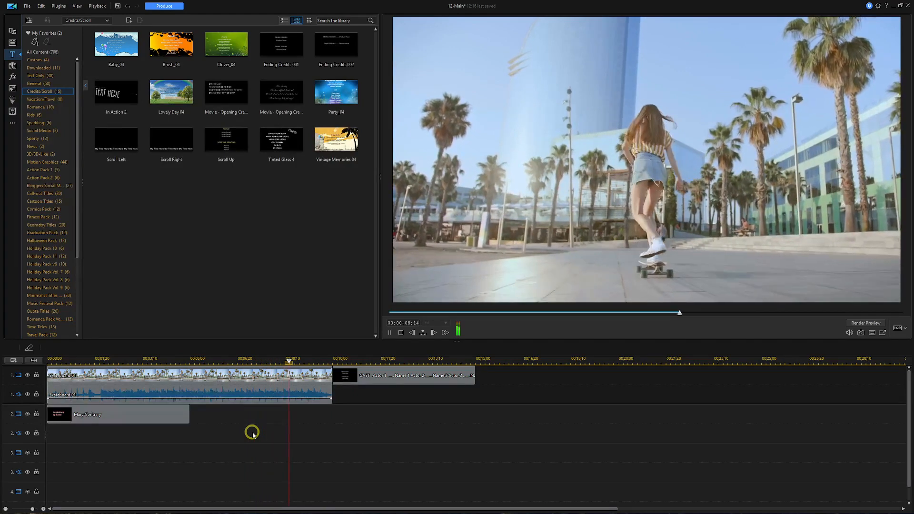